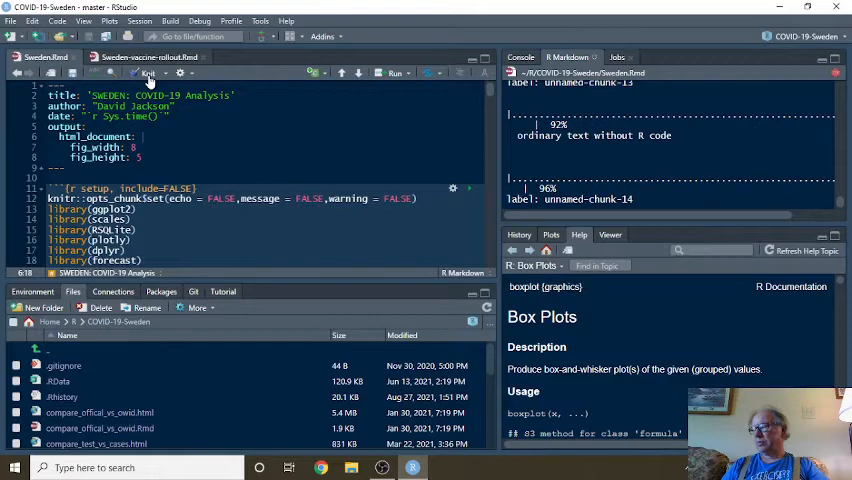
# - Knit Sweden.Rmd to HTML to preview the SWEDEN: COVID-19 Analysis report
pyautogui.click(147, 73)
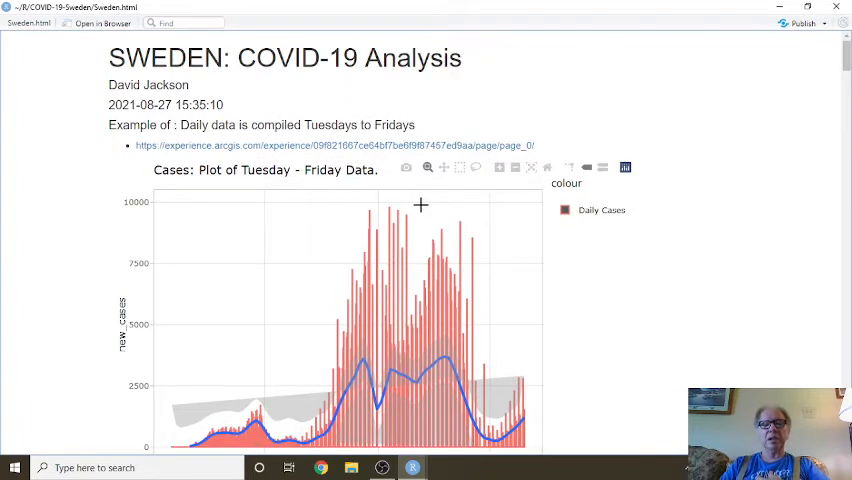
# - Zoom the Tuesday–Friday cases chart into the months around 2021-07, then scroll down
pyautogui.moveTo(420, 205); pyautogui.dragTo(555, 435)
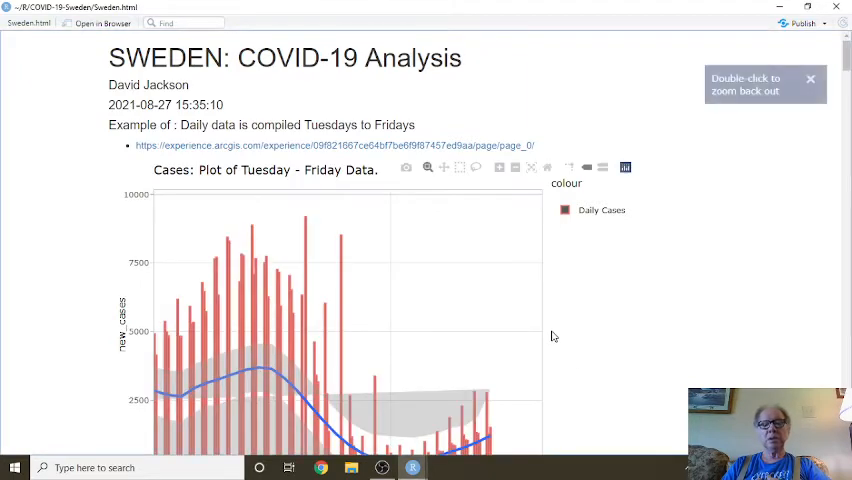
pyautogui.scroll(-3)
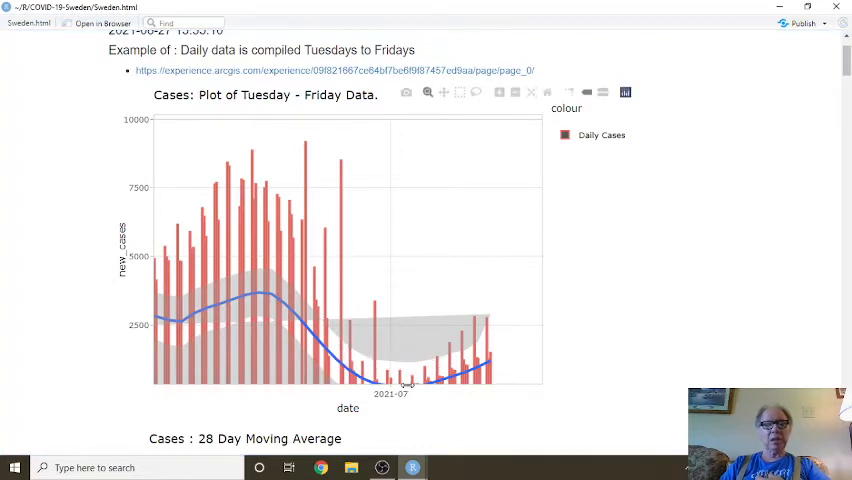
pyautogui.scroll(-3)
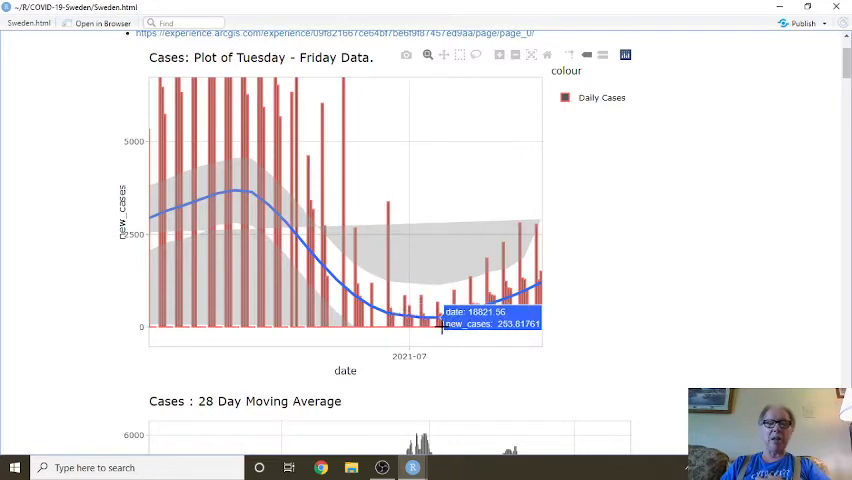
pyautogui.moveTo(525, 295)
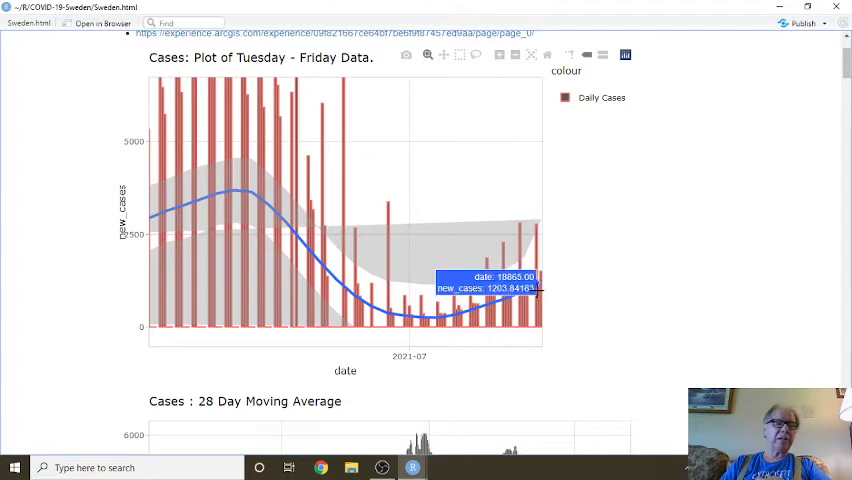
pyautogui.moveTo(548, 288)
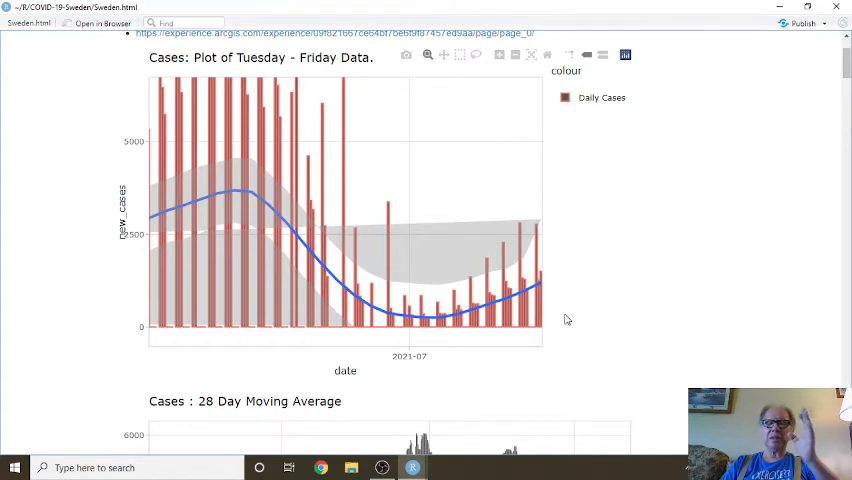
pyautogui.moveTo(522, 322)
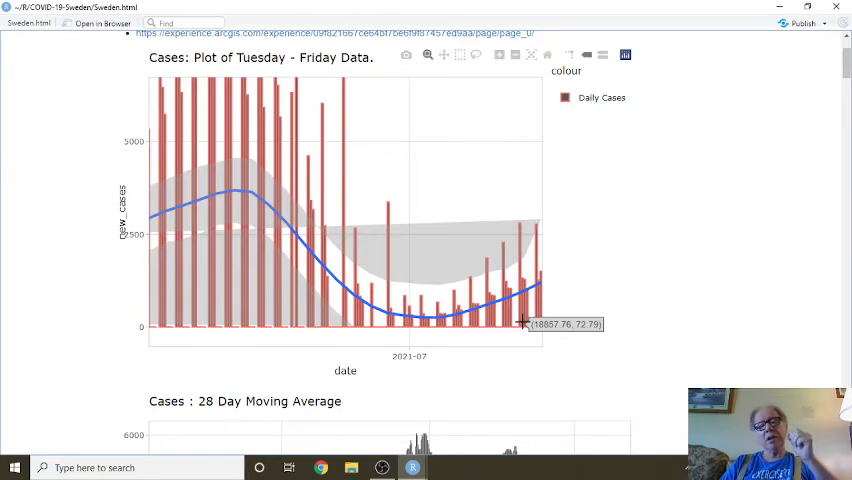
pyautogui.moveTo(502, 347)
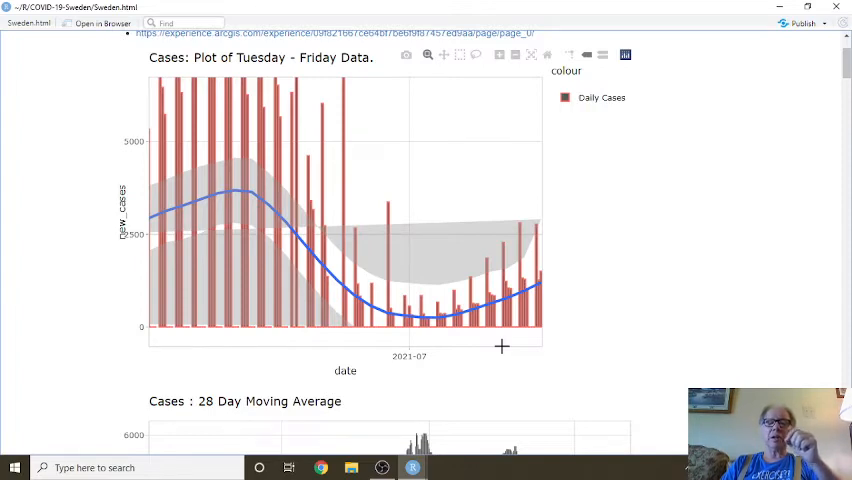
pyautogui.moveTo(476, 338)
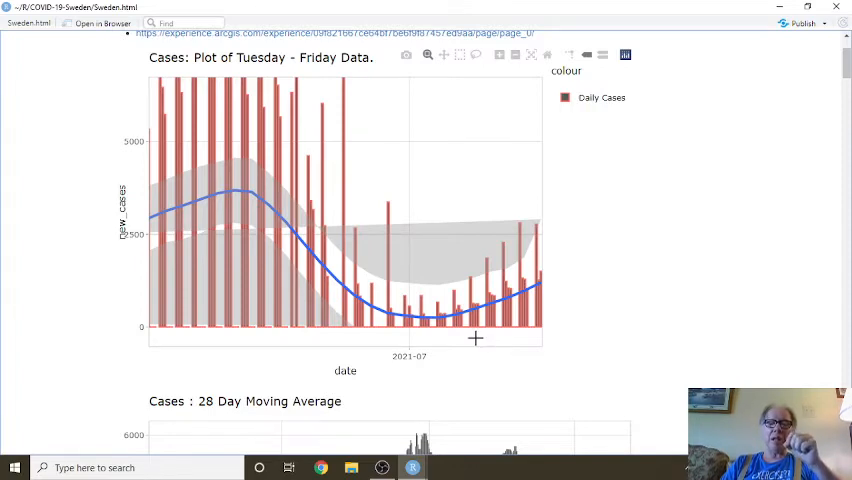
pyautogui.moveTo(463, 348)
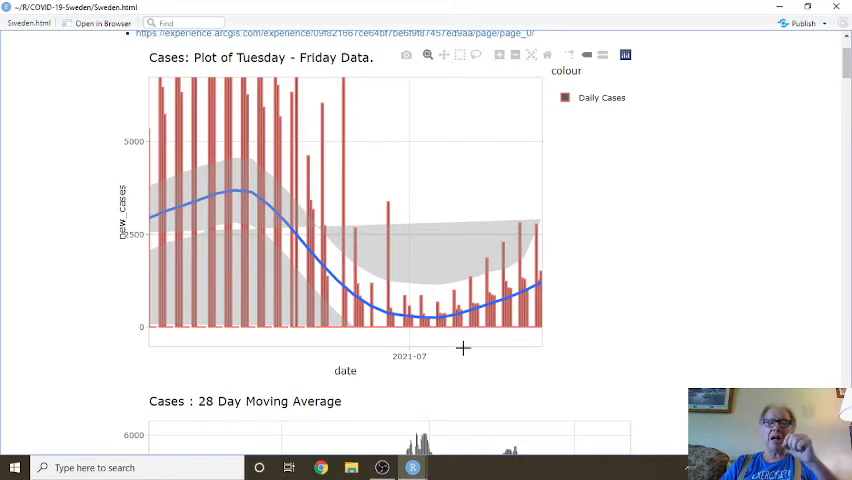
pyautogui.moveTo(398, 376)
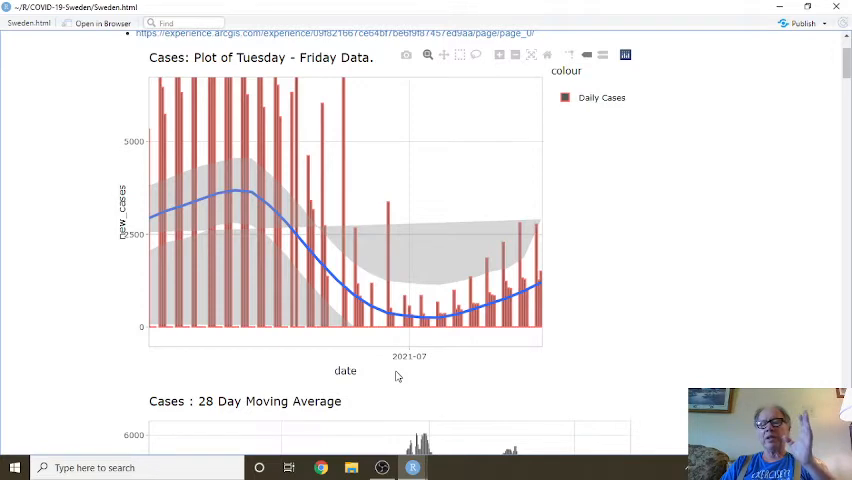
pyautogui.moveTo(400, 334)
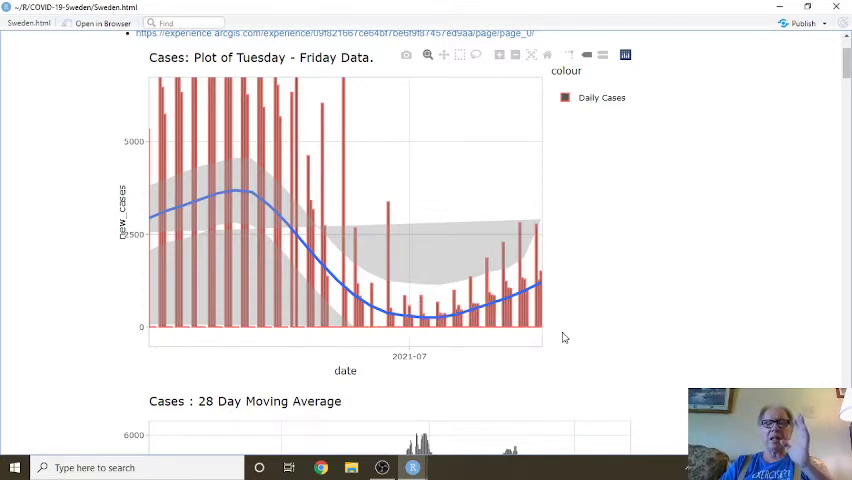
pyautogui.moveTo(575, 306)
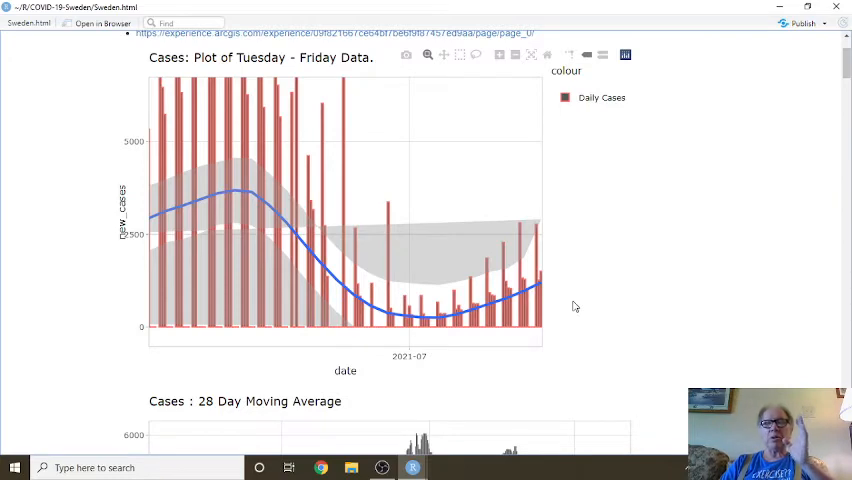
pyautogui.scroll(-3)
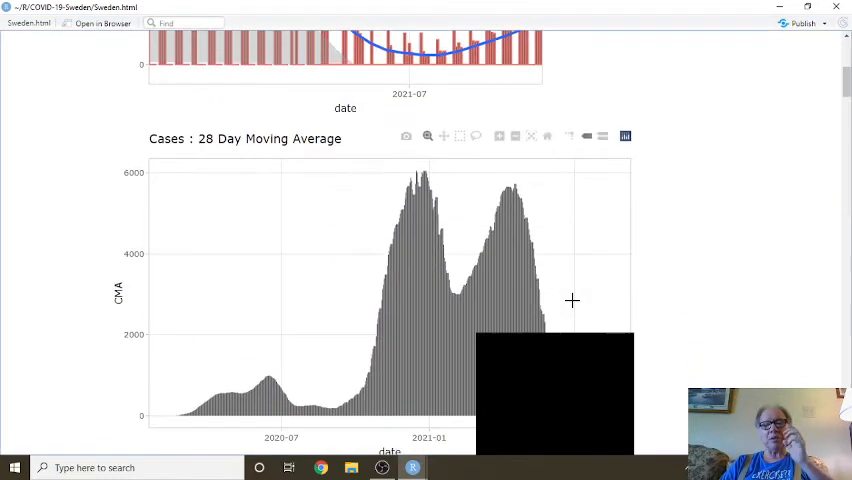
# - Zoom the 28 Day Moving Average chart into its final days ending 2021-08-12
pyautogui.scroll(-3)
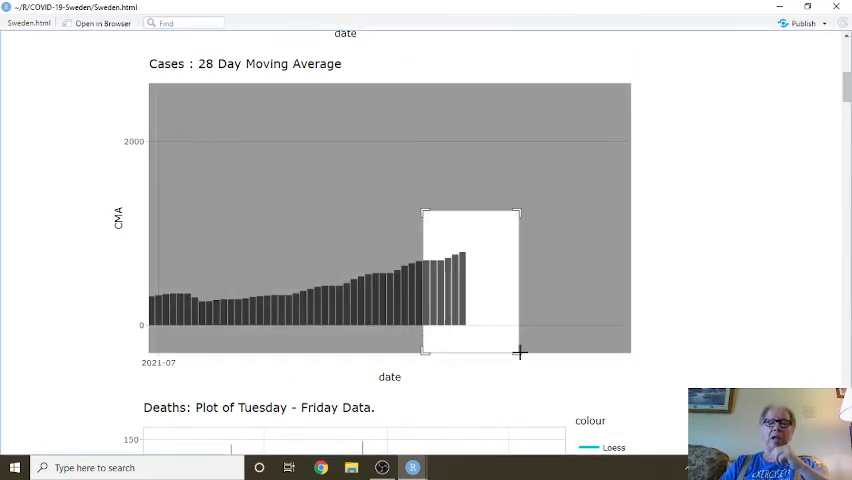
pyautogui.moveTo(423, 211); pyautogui.dragTo(519, 352)
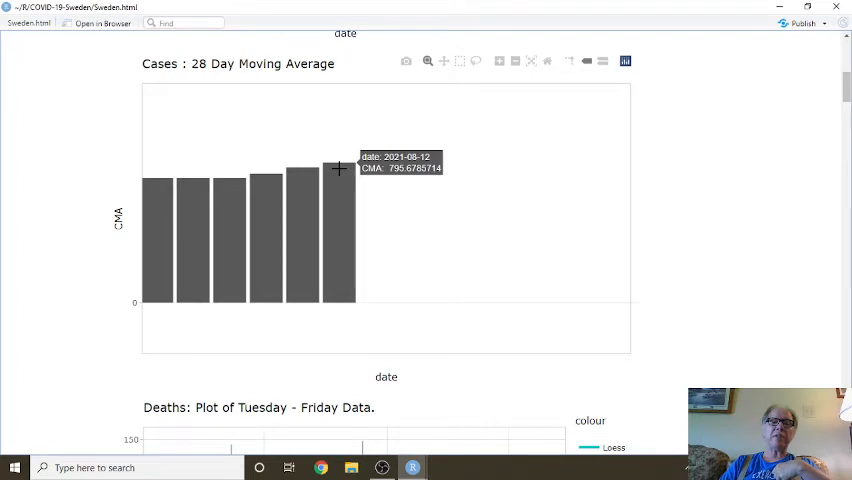
pyautogui.scroll(-3)
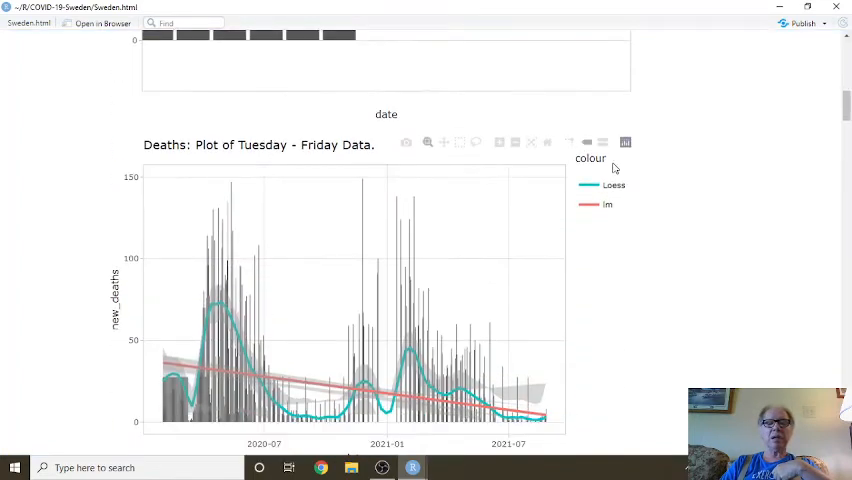
pyautogui.scroll(-3)
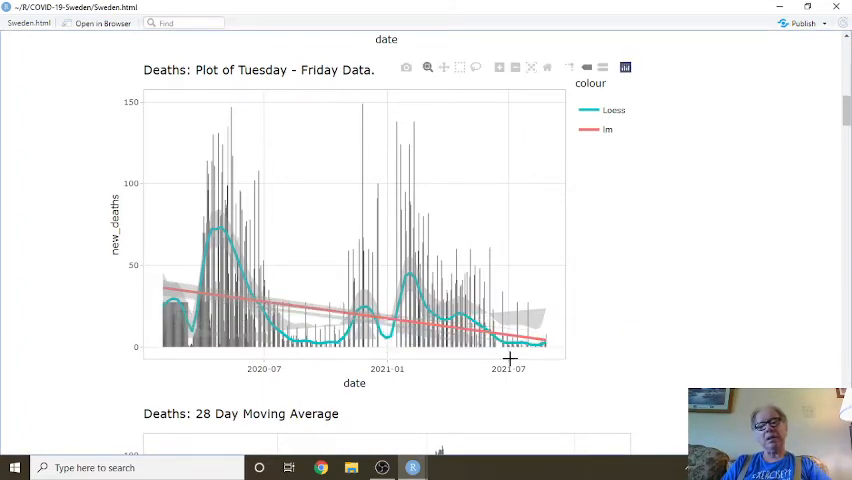
pyautogui.moveTo(538, 339)
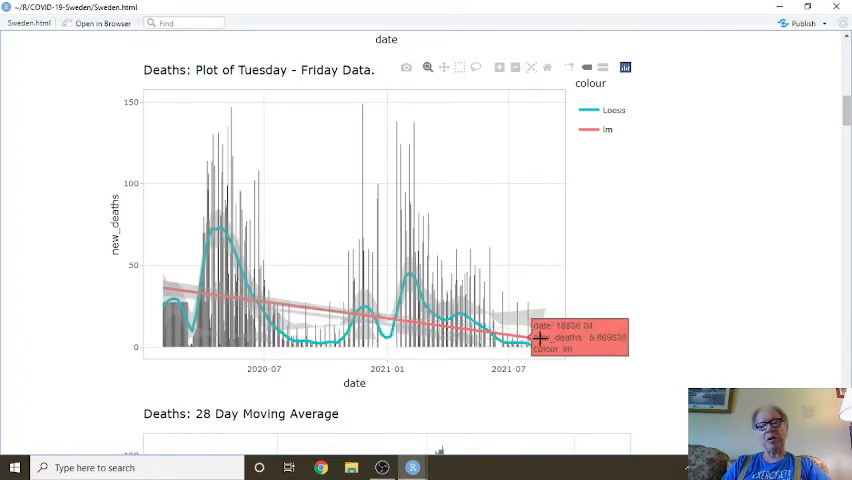
pyautogui.moveTo(372, 252)
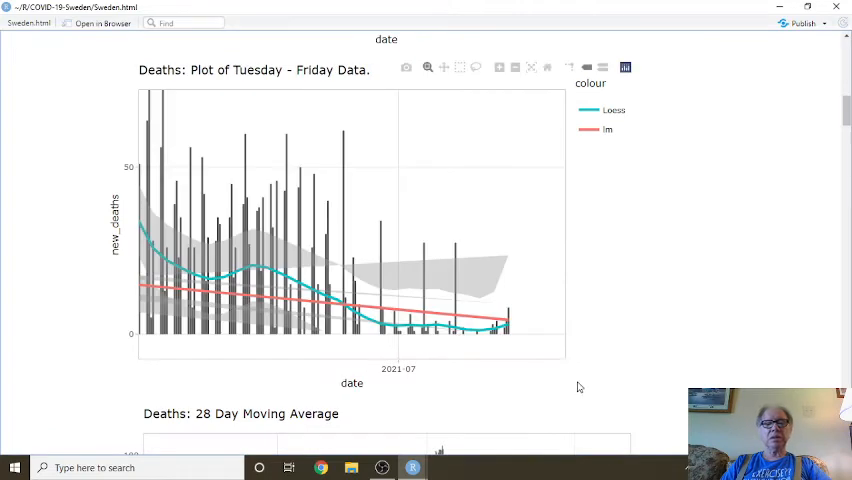
pyautogui.moveTo(470, 330)
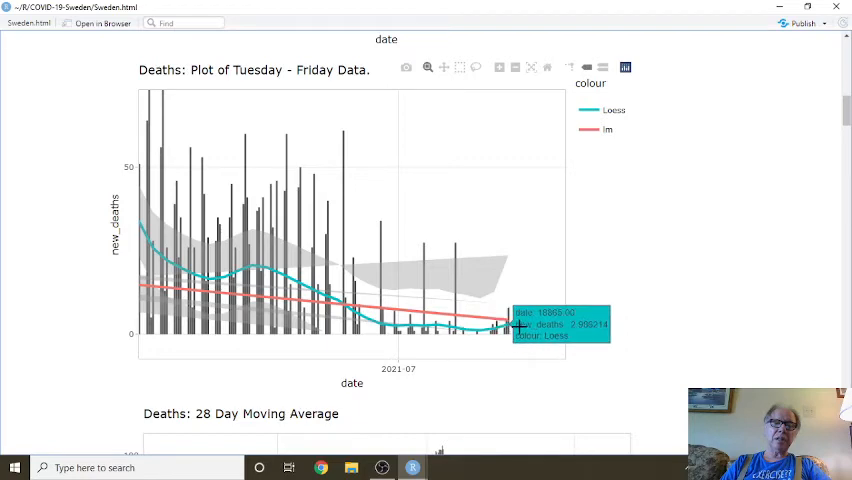
pyautogui.moveTo(533, 330)
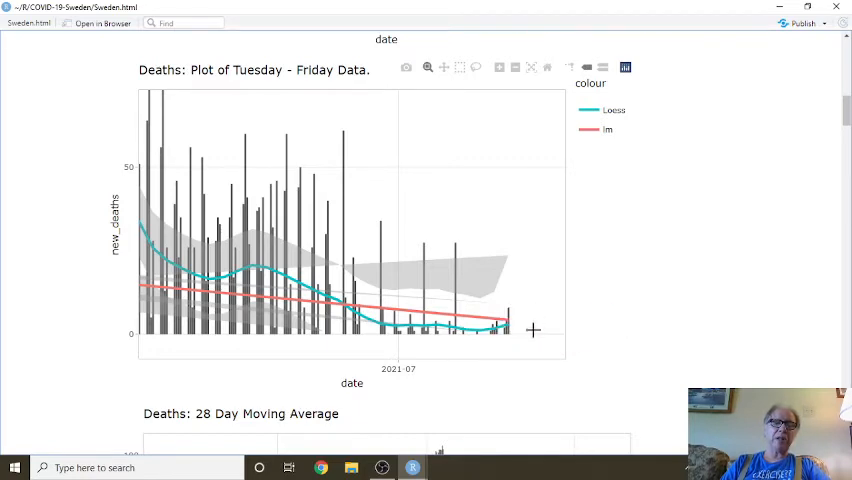
pyautogui.moveTo(548, 320)
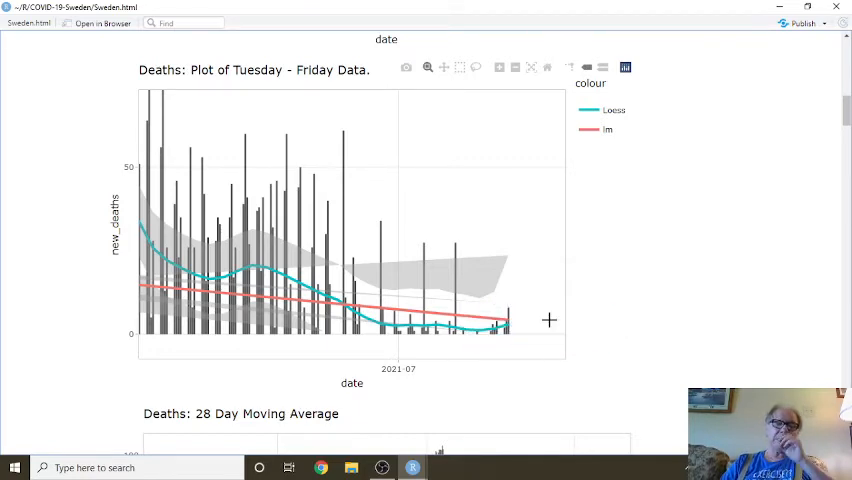
pyautogui.moveTo(518, 335)
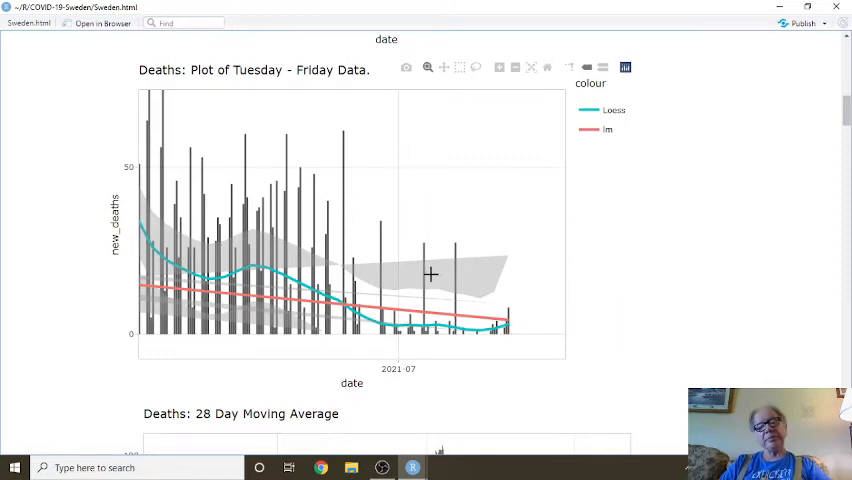
pyautogui.moveTo(389, 278)
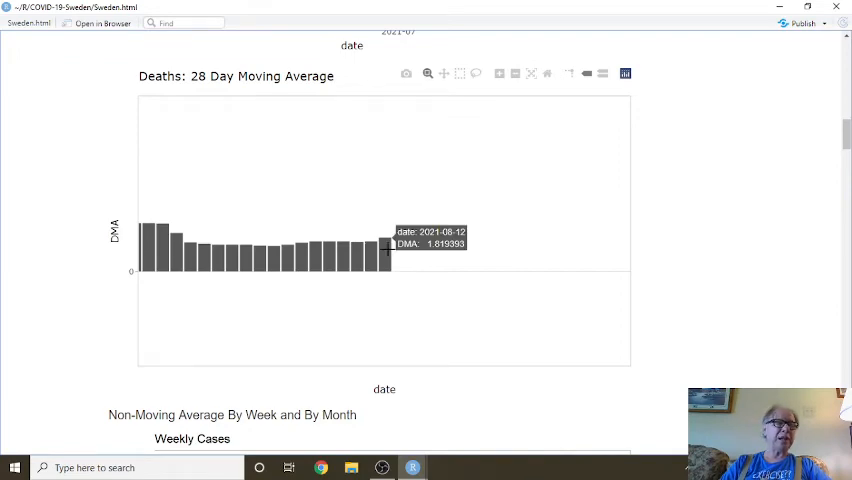
pyautogui.scroll(-3)
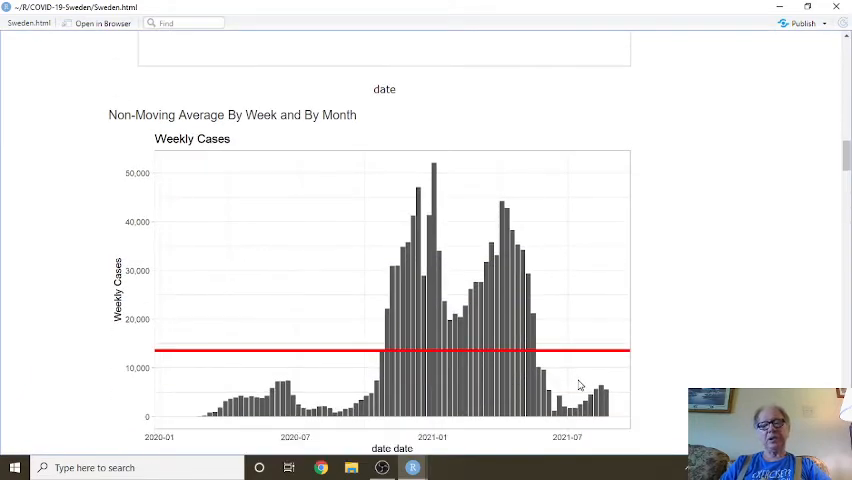
pyautogui.scroll(-3)
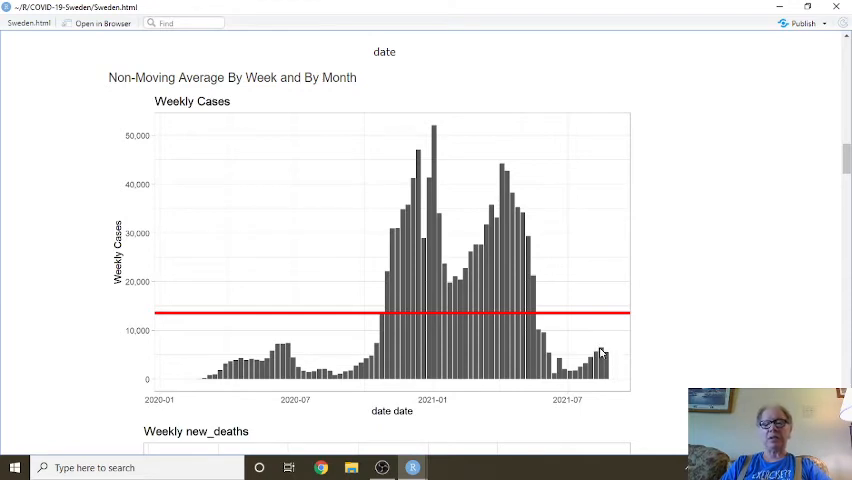
pyautogui.moveTo(607, 363)
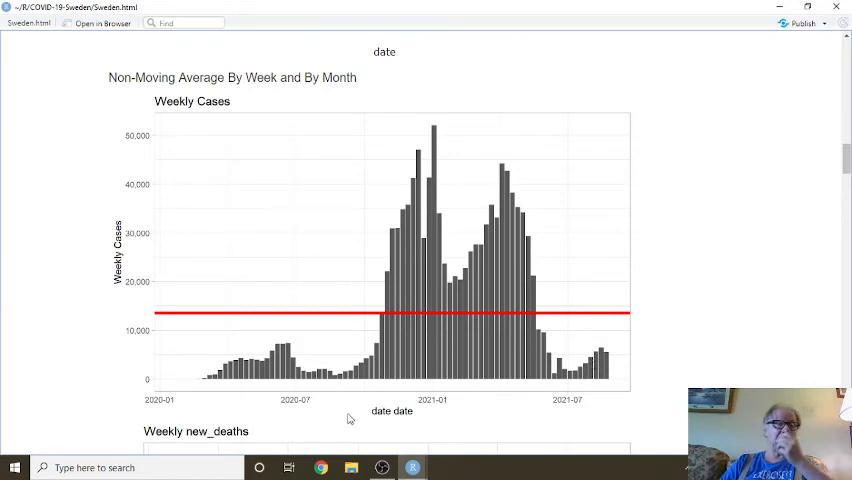
pyautogui.scroll(-3)
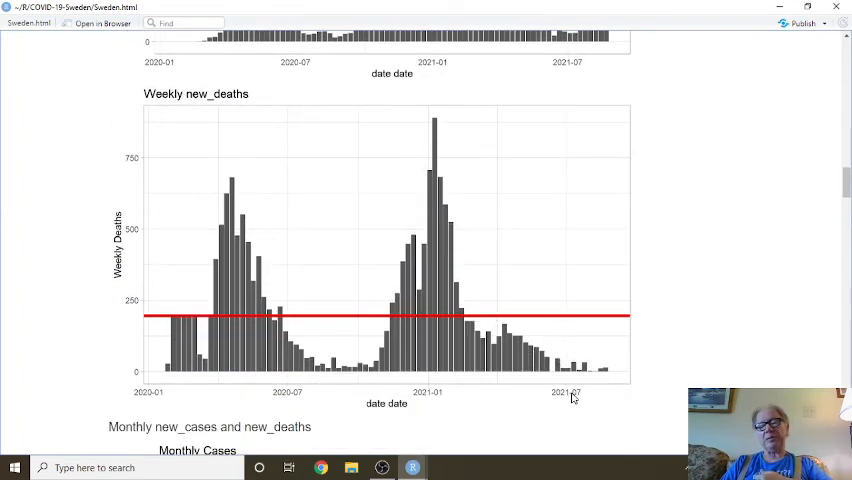
pyautogui.scroll(-3)
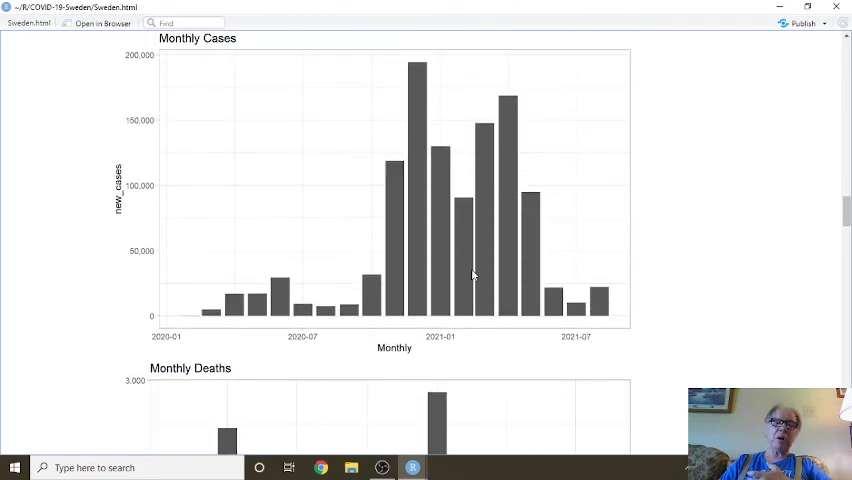
pyautogui.moveTo(518, 231)
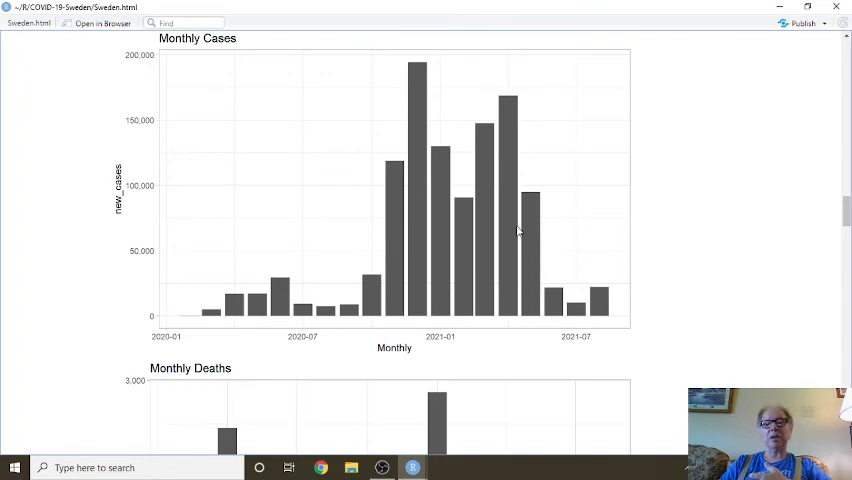
pyautogui.scroll(-3)
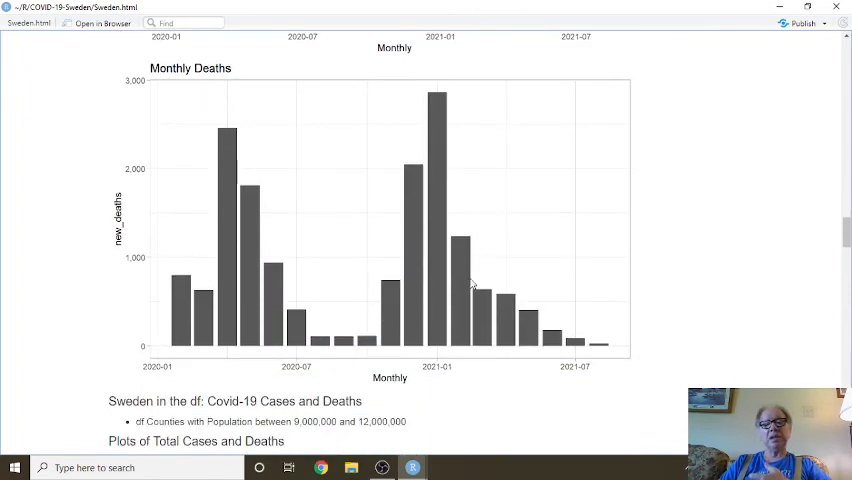
pyautogui.moveTo(540, 328)
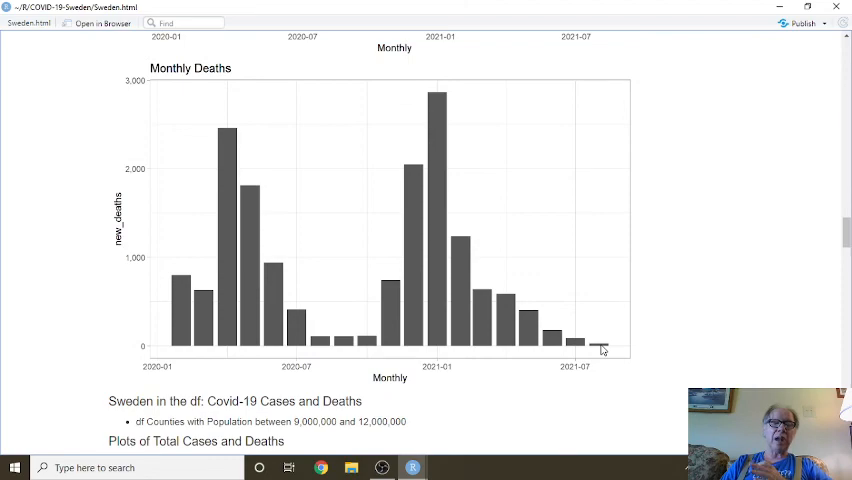
pyautogui.scroll(-3)
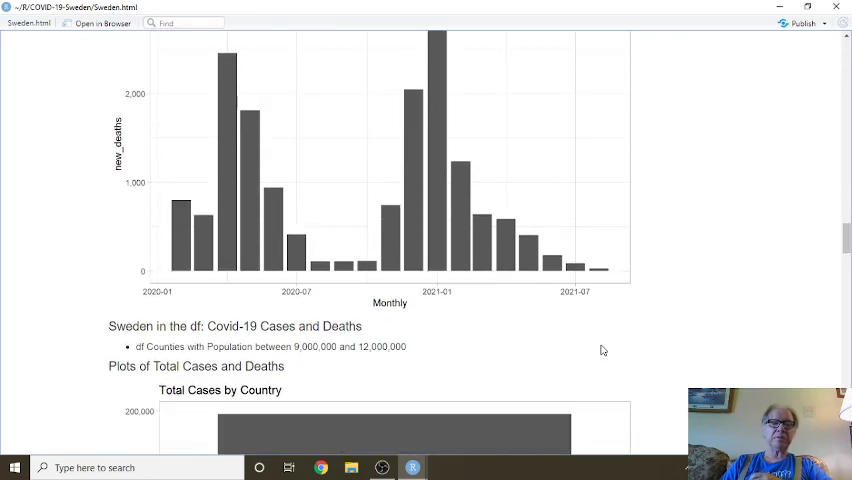
pyautogui.click(412, 467)
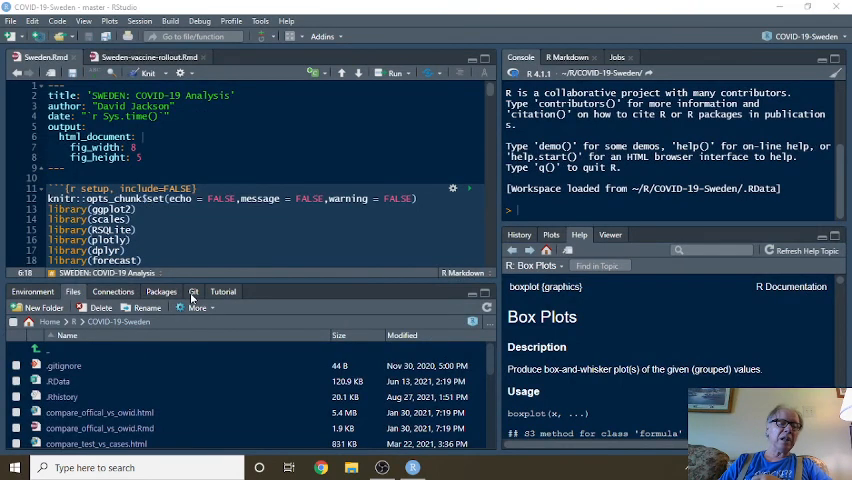
# - Stage Sweden.html in the Git tab and start an 'Updated' commit message
pyautogui.click(193, 291)
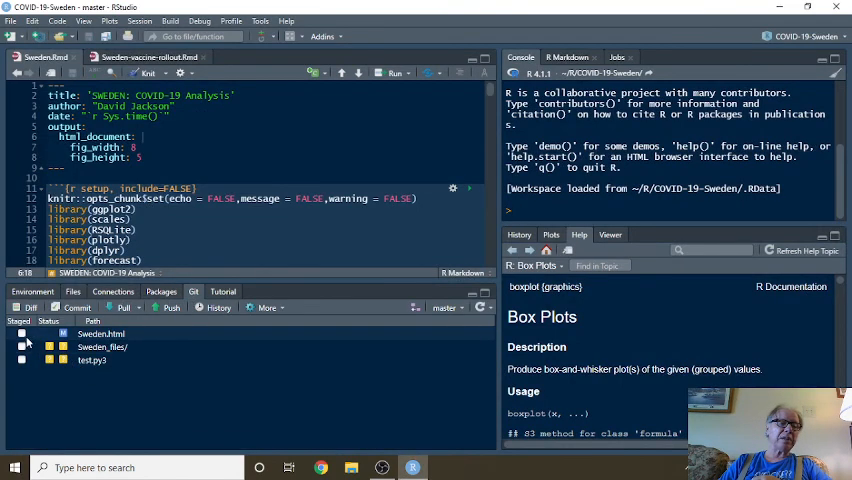
pyautogui.click(22, 333)
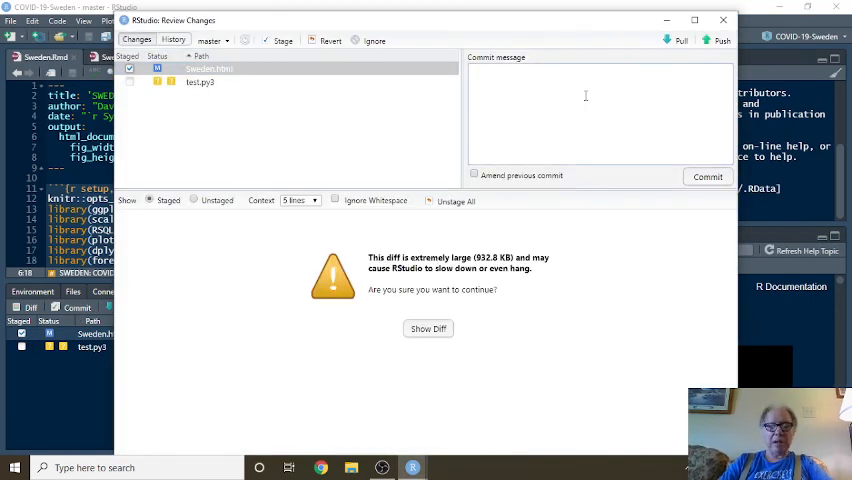
pyautogui.write('Updated 201')
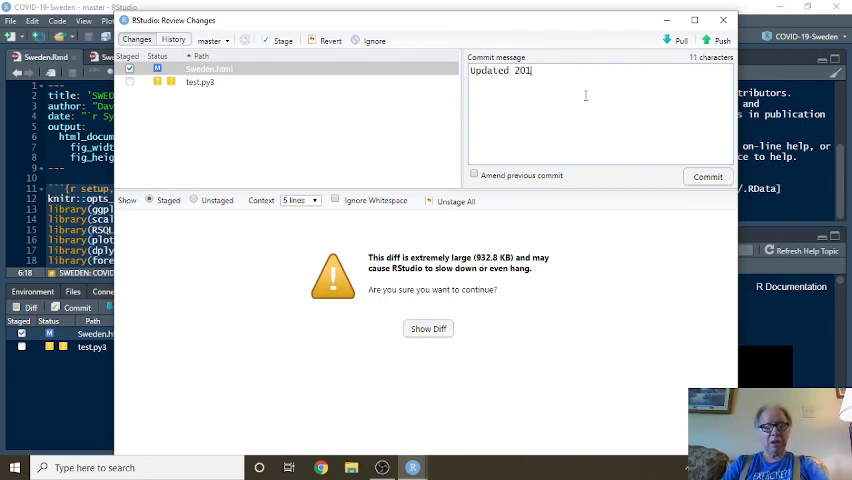
pyautogui.write('-08-')
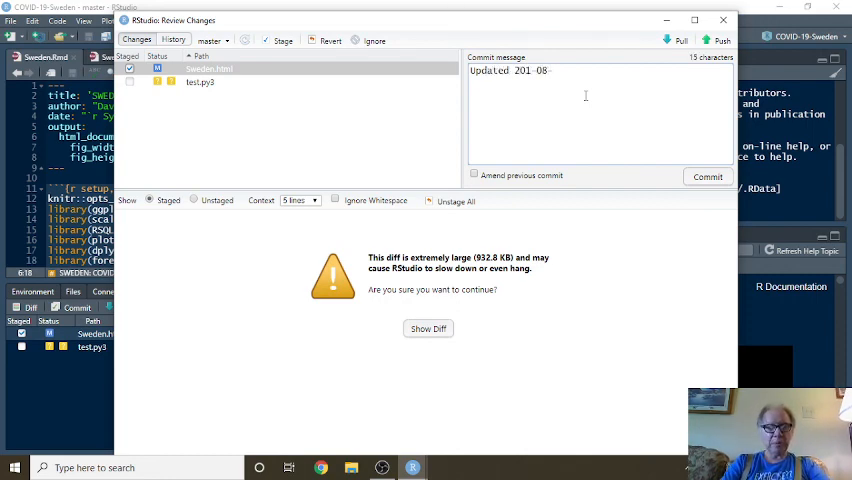